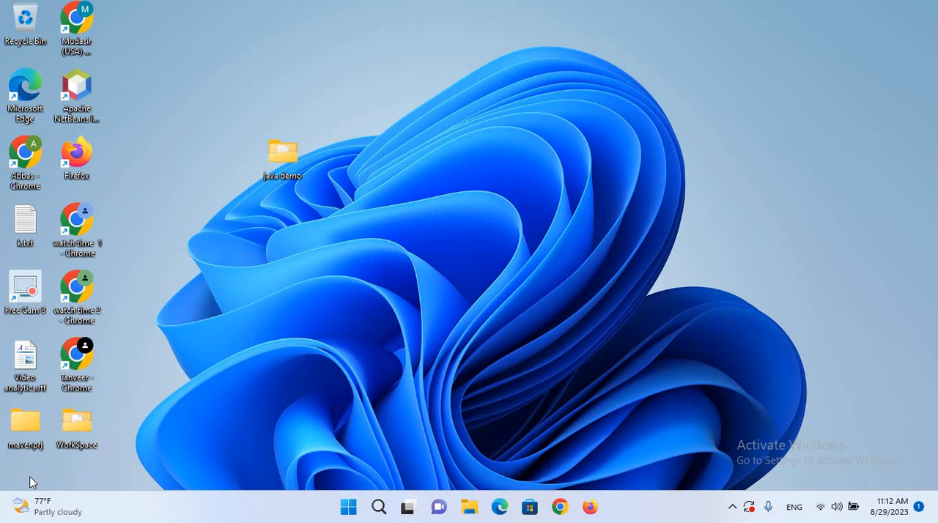
mouse_move(619, 520)
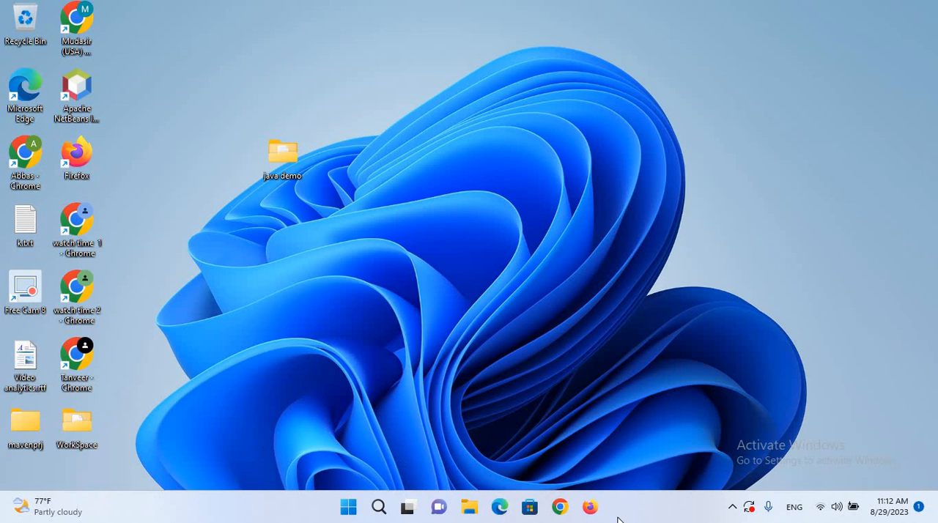
Step: Launch Google Chrome from the taskbar to a new tab
click(559, 507)
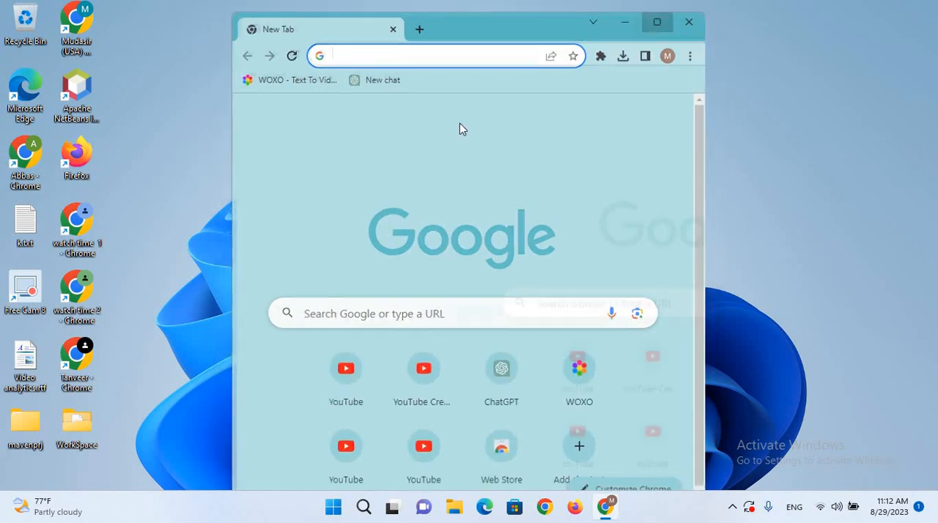
Step: Search 'visual studio', reach visualstudio.microsoft.com and go to its Downloads page
text(visual studio)
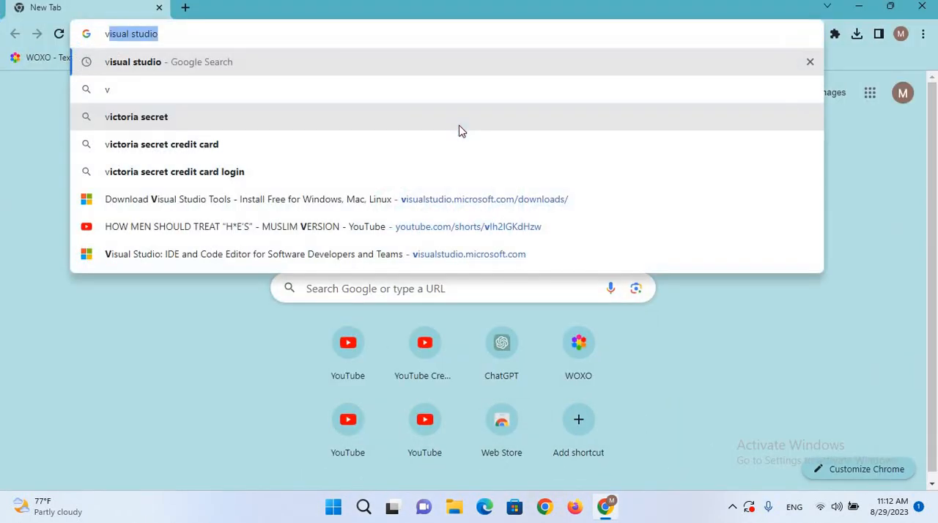
key(Return)
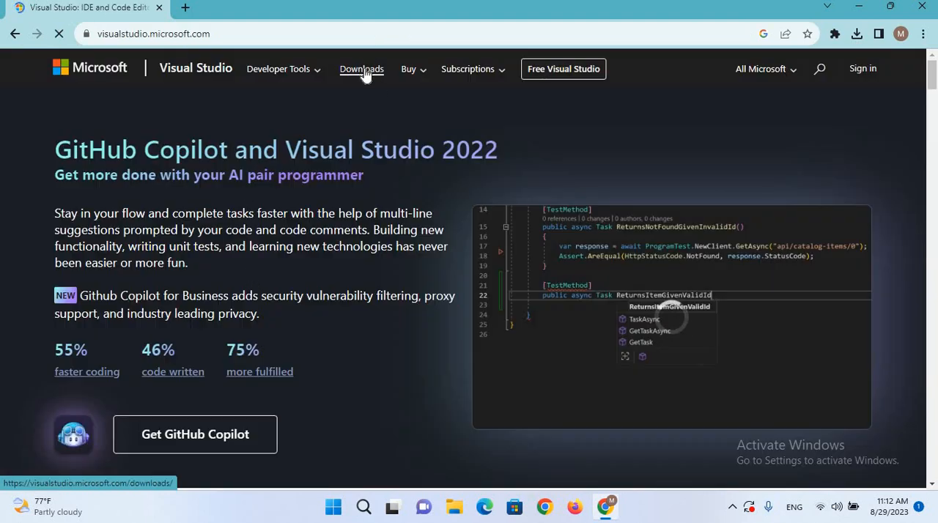
click(360, 68)
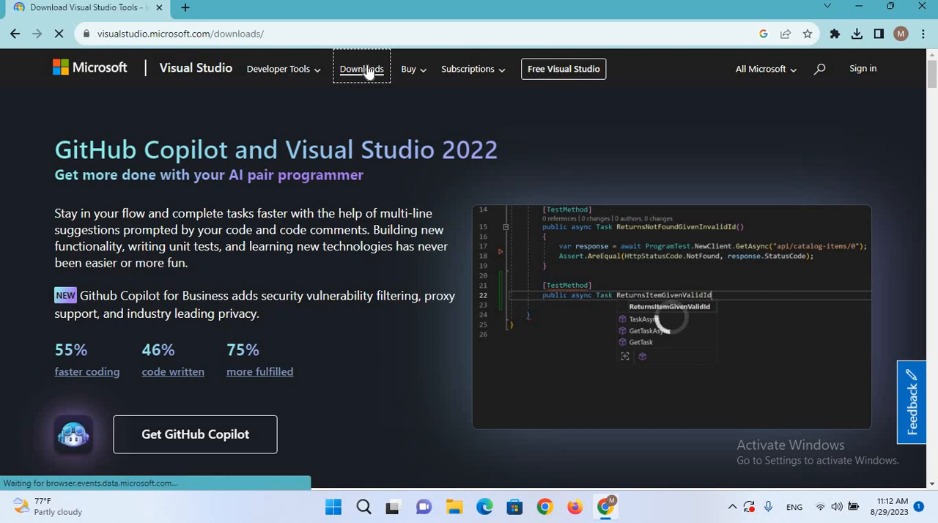
click(360, 67)
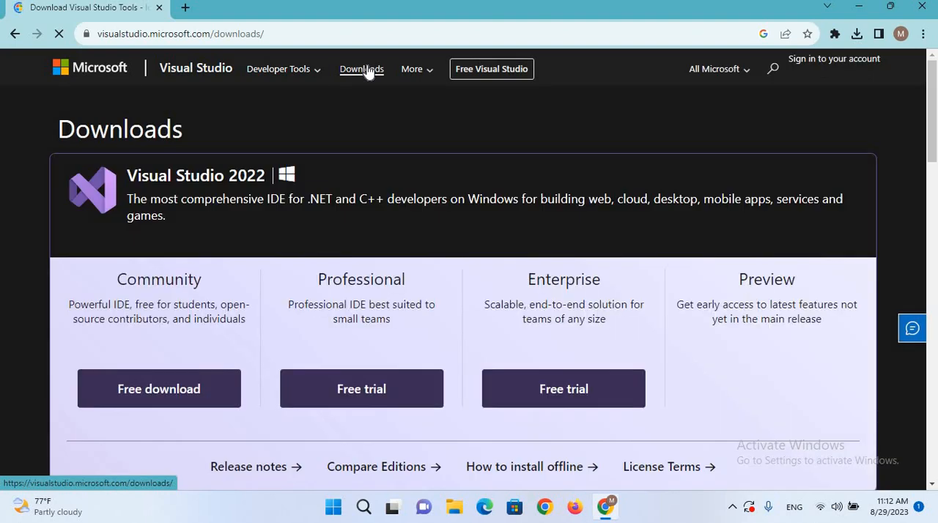
mouse_move(158, 279)
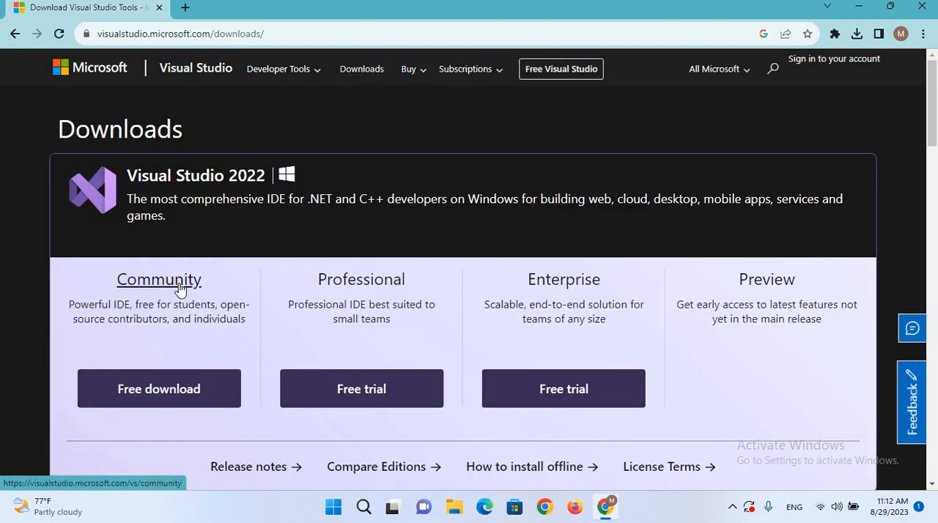
mouse_move(563, 278)
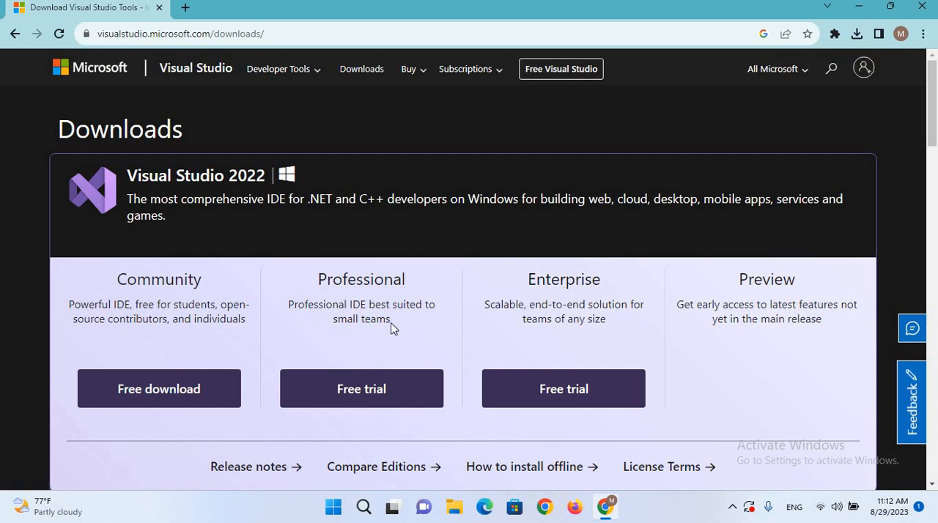
mouse_move(354, 381)
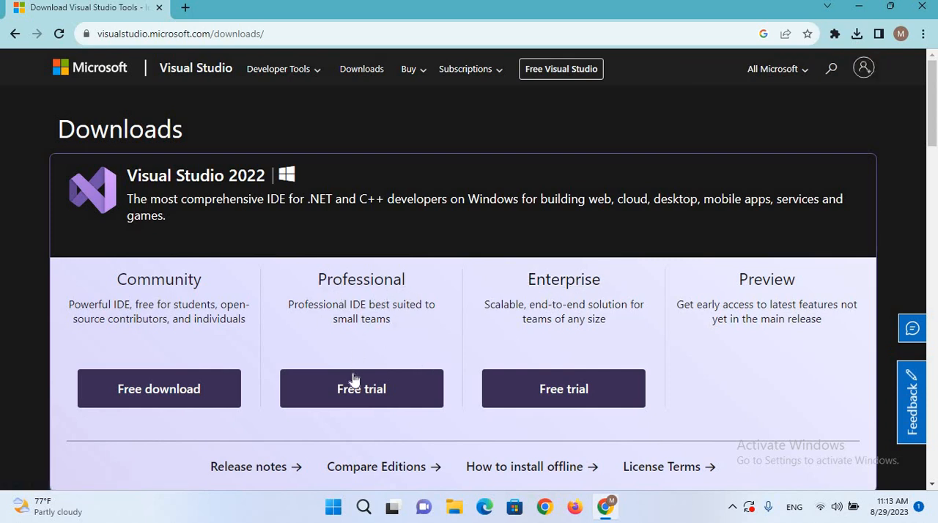
mouse_move(352, 359)
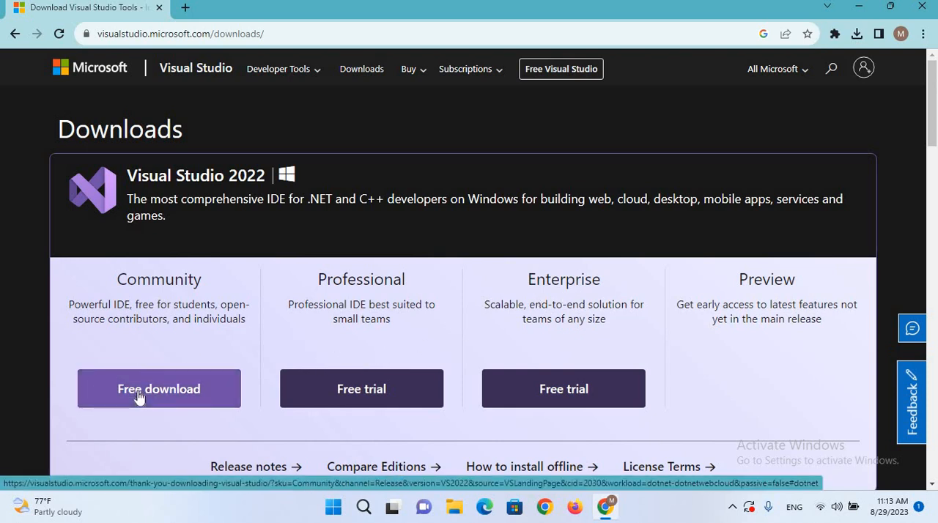
Step: Start the free download of Visual Studio Community edition
click(158, 389)
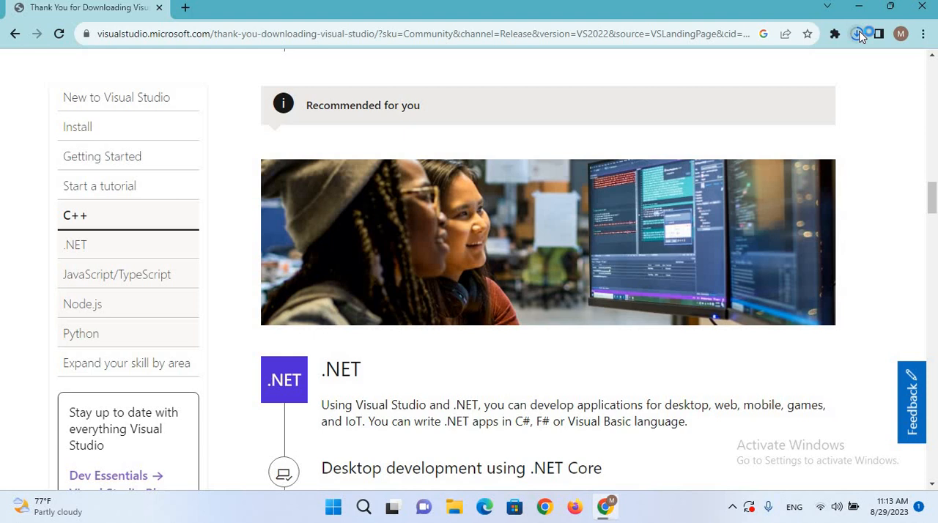
Step: Locate VisualStudioSetup.exe in the Downloads folder and run it
click(856, 34)
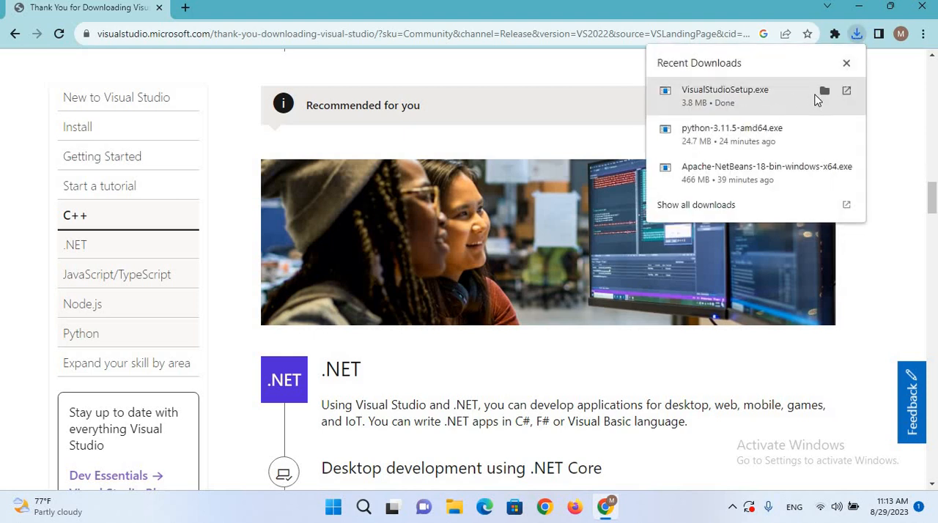
click(824, 91)
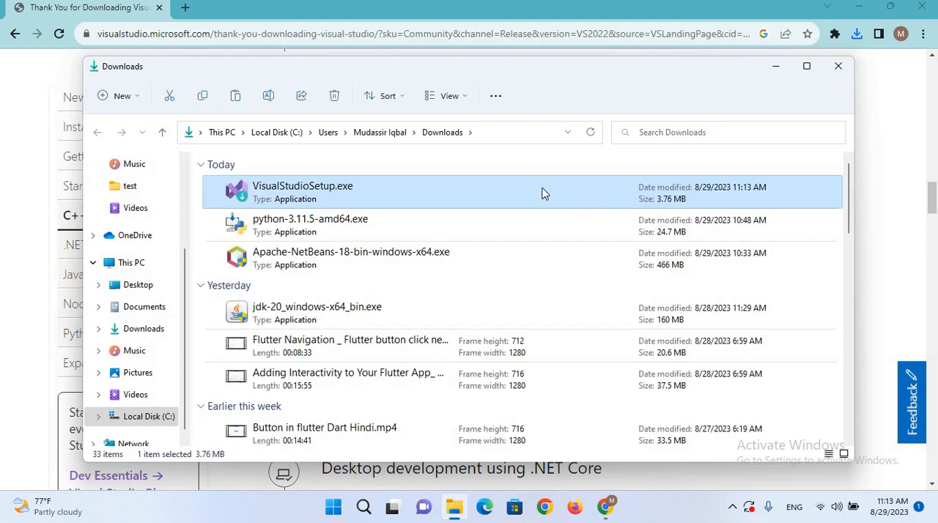
double_click(301, 192)
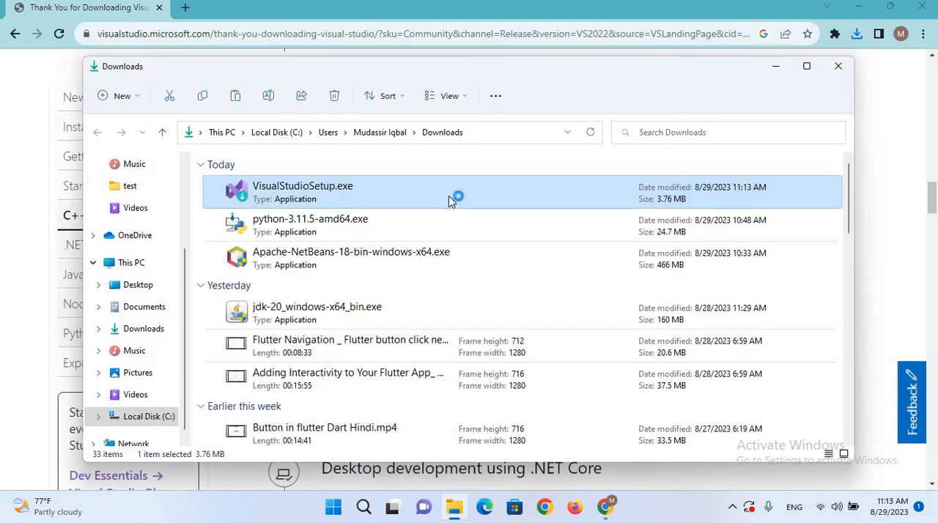
double_click(302, 190)
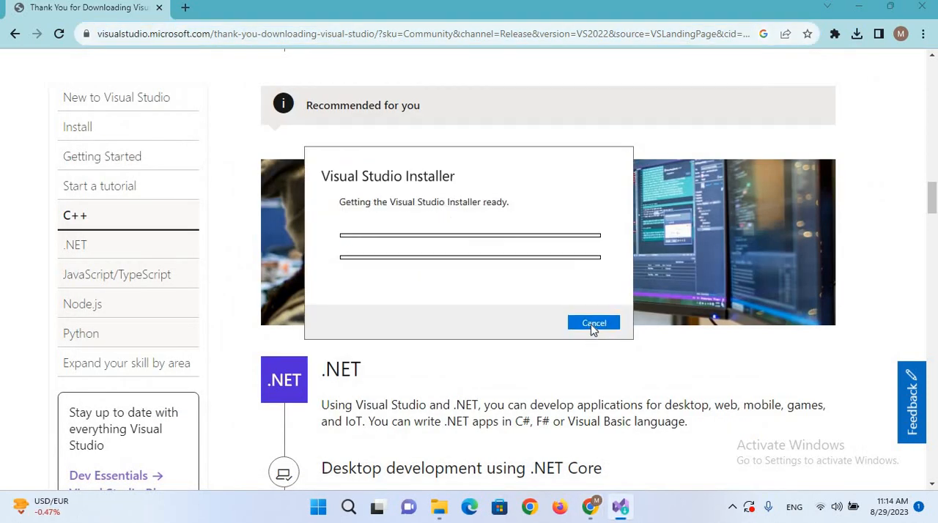
mouse_move(486, 290)
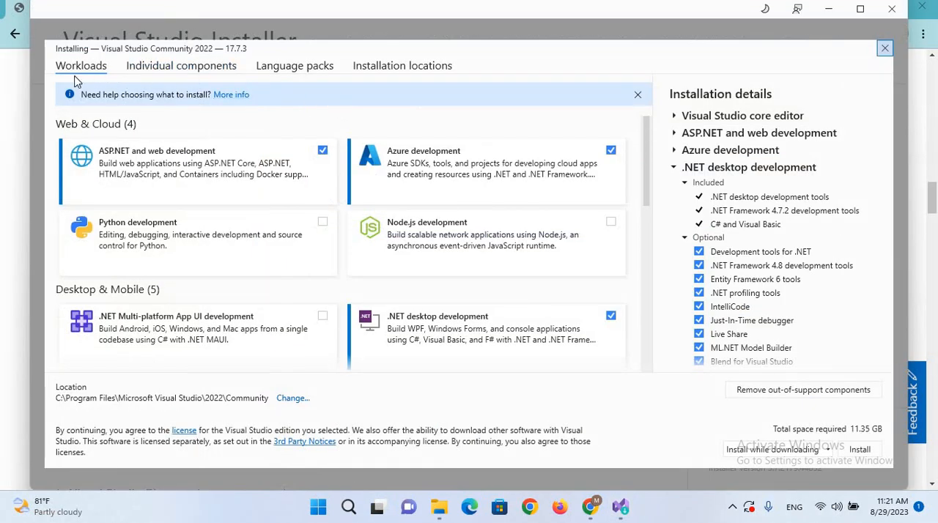
mouse_move(291, 181)
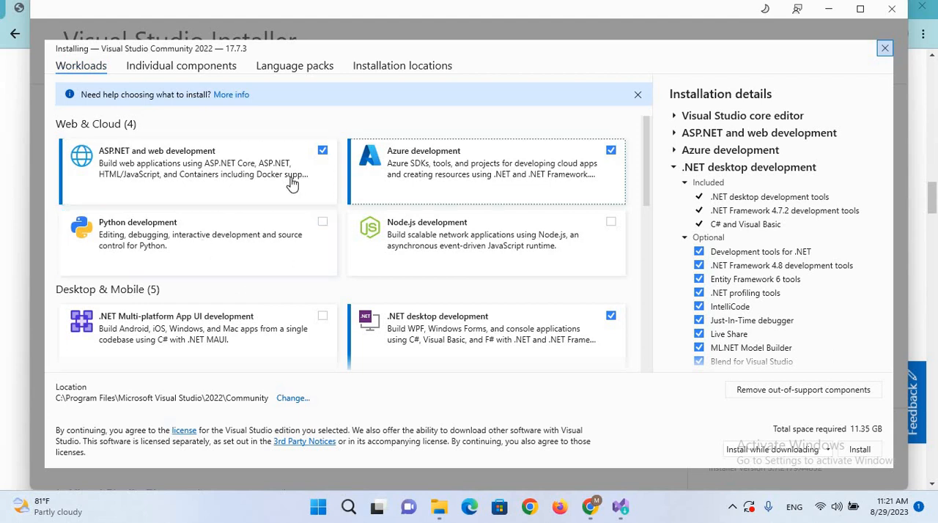
mouse_move(490, 191)
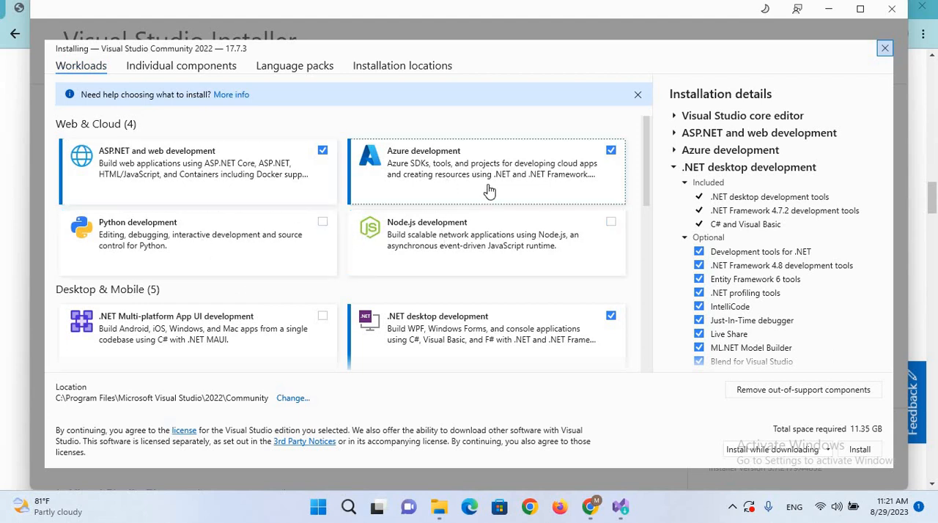
mouse_move(159, 181)
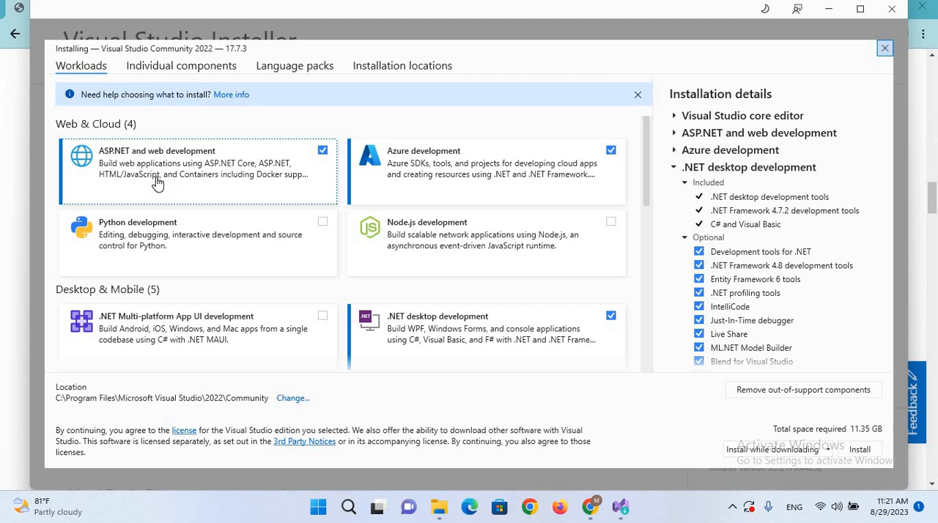
mouse_move(436, 344)
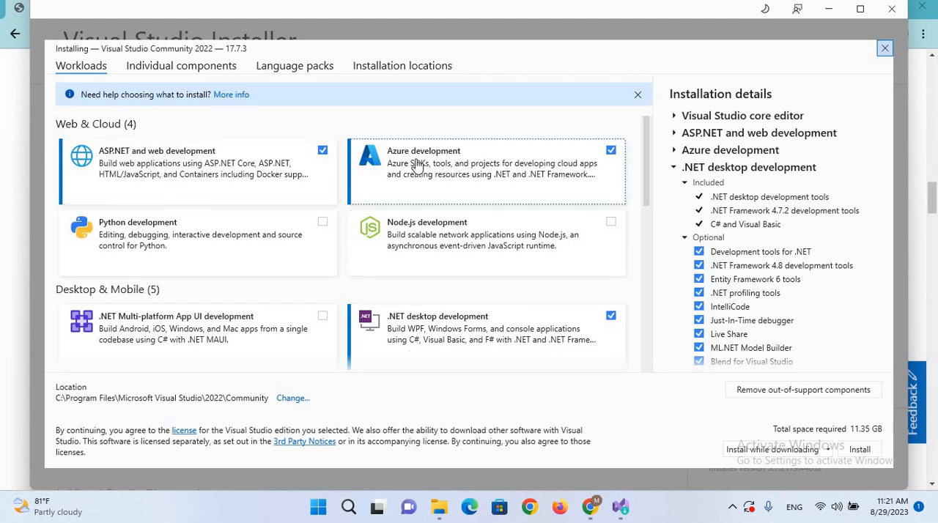
mouse_move(578, 164)
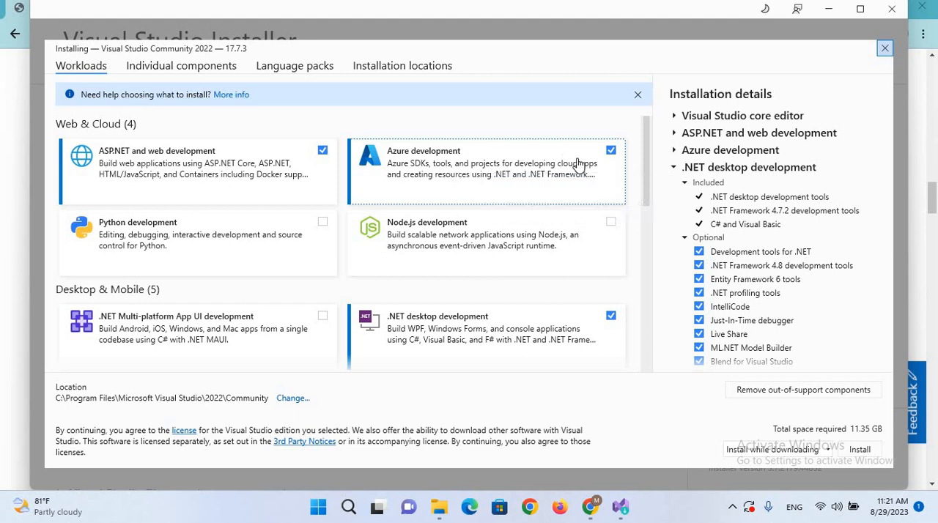
Step: Leave only .NET desktop development ticked, toggling ASP.NET and web development off again (7.46 GB)
click(610, 149)
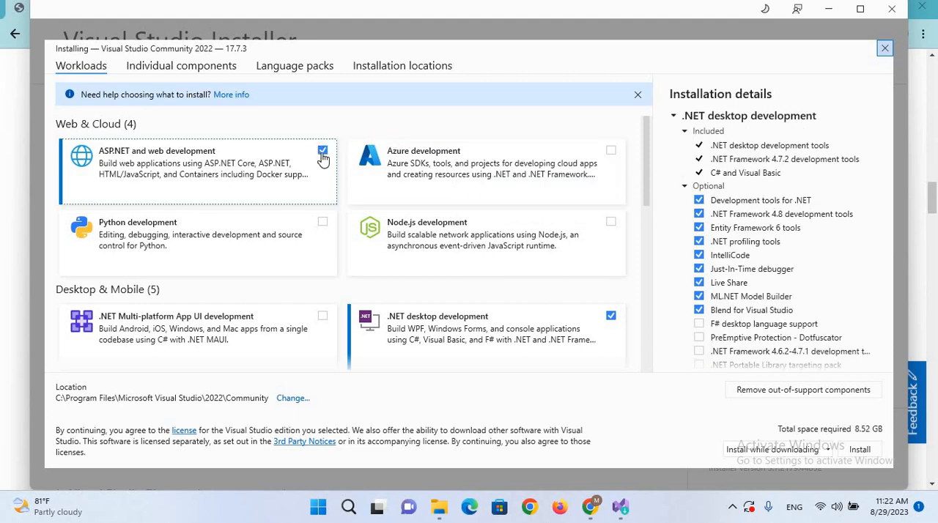
click(322, 150)
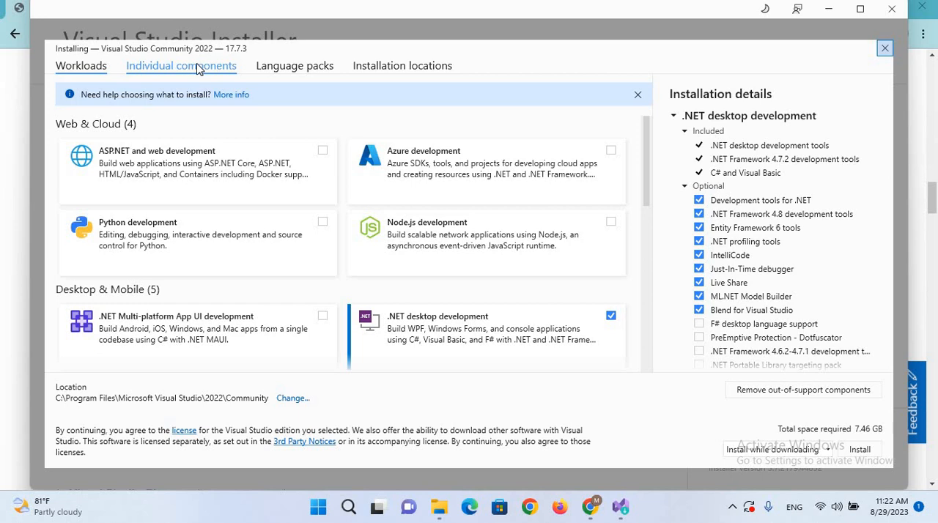
click(181, 65)
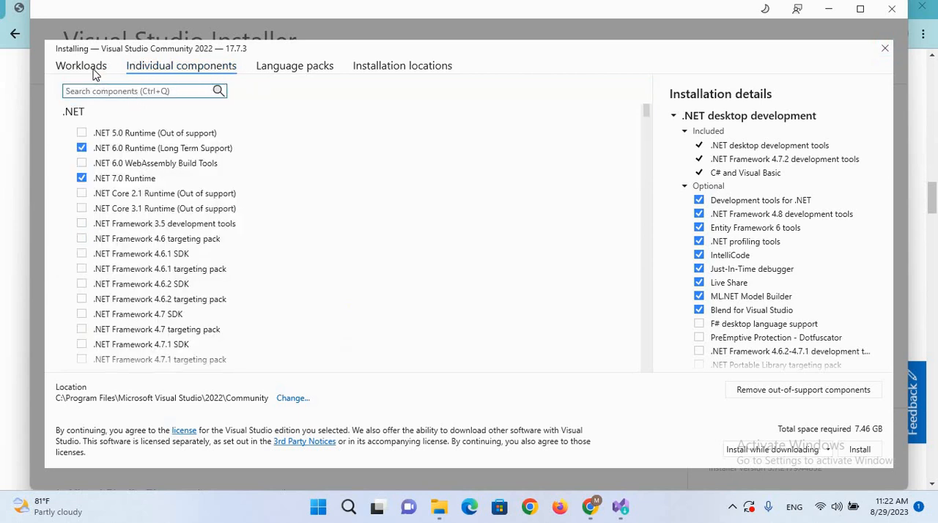
click(82, 65)
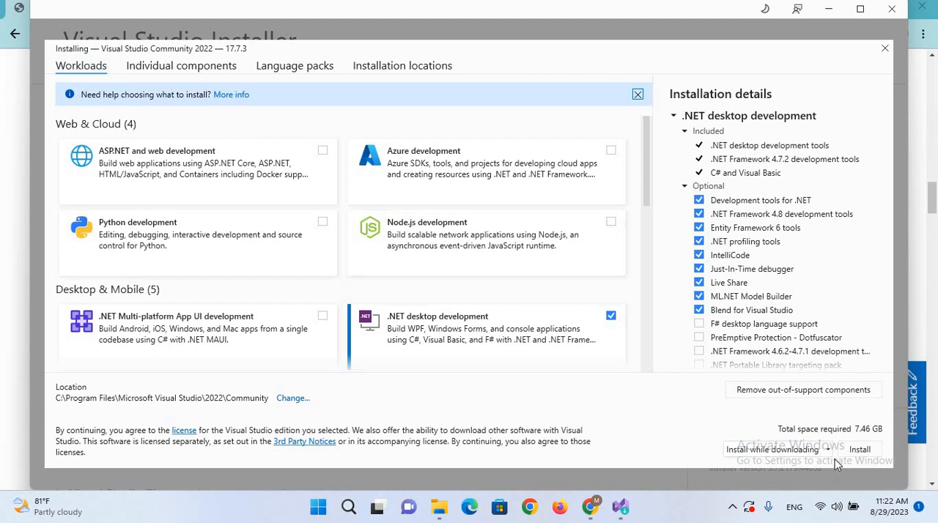
mouse_move(806, 440)
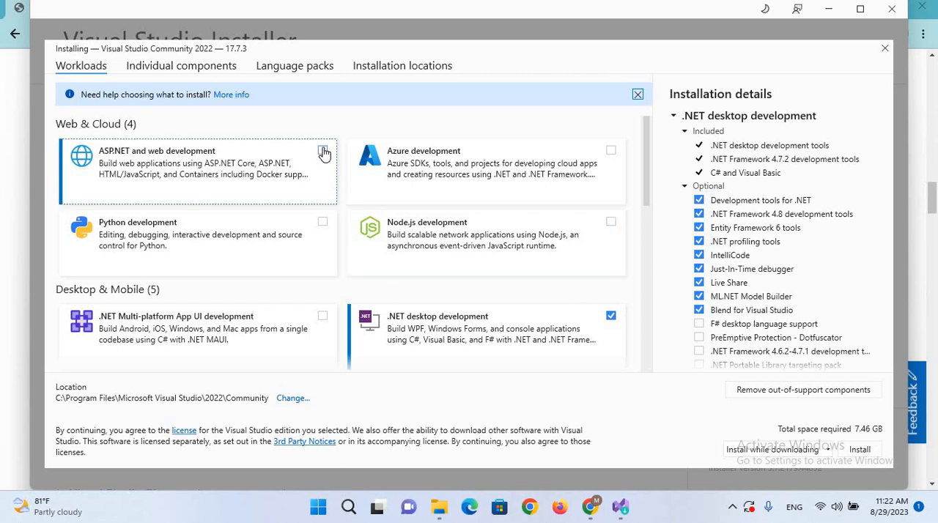
click(322, 149)
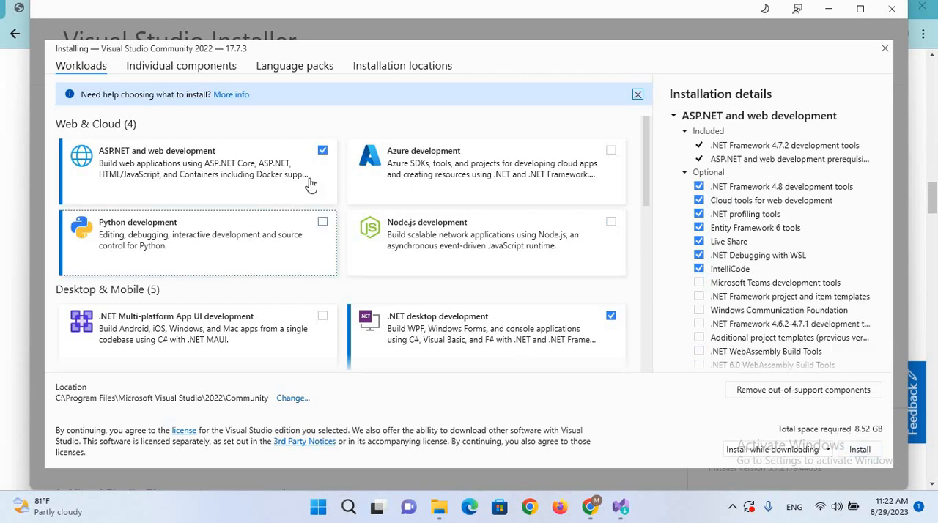
click(323, 149)
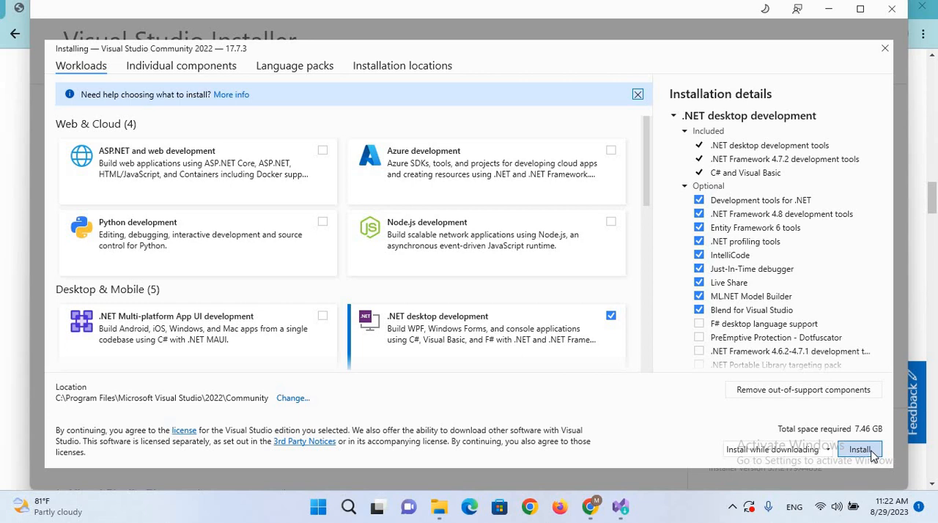
Step: Install Visual Studio Community 2022, launch it and minimize the browser
click(859, 448)
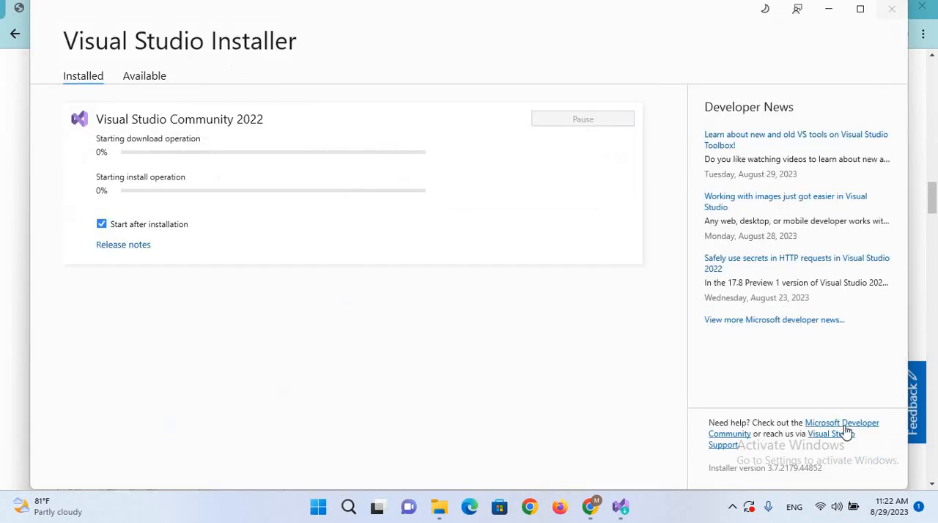
mouse_move(852, 434)
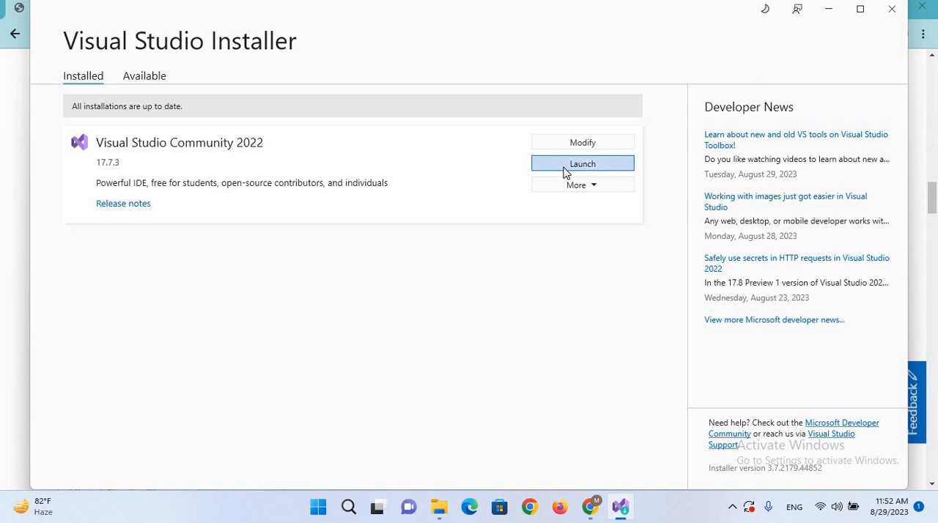
click(581, 163)
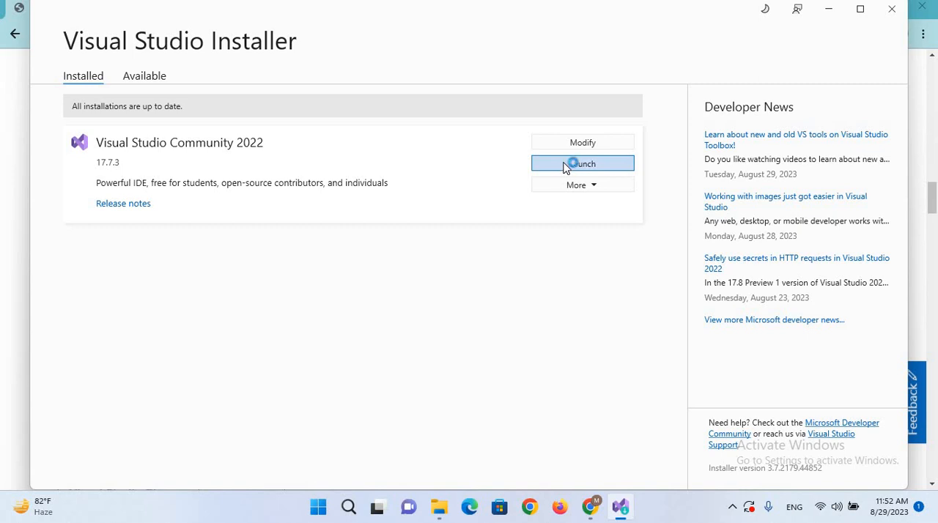
click(581, 164)
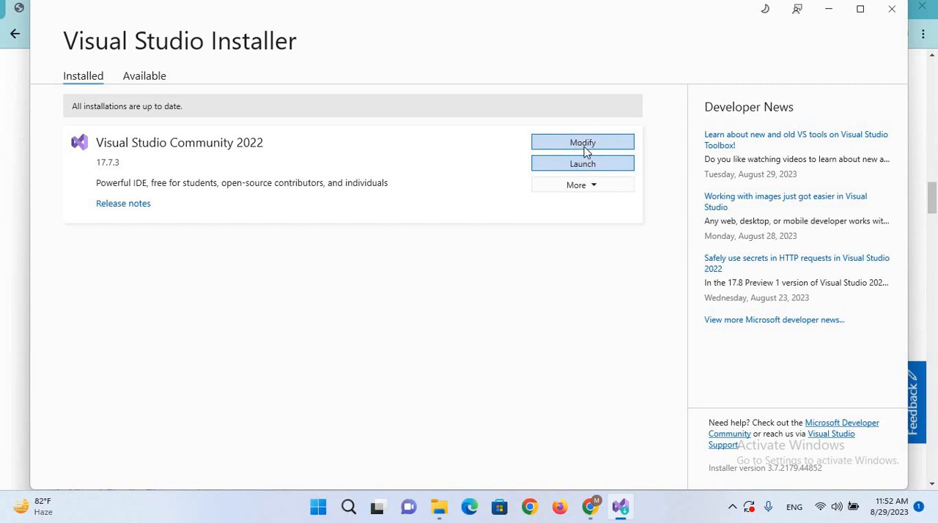
mouse_move(580, 145)
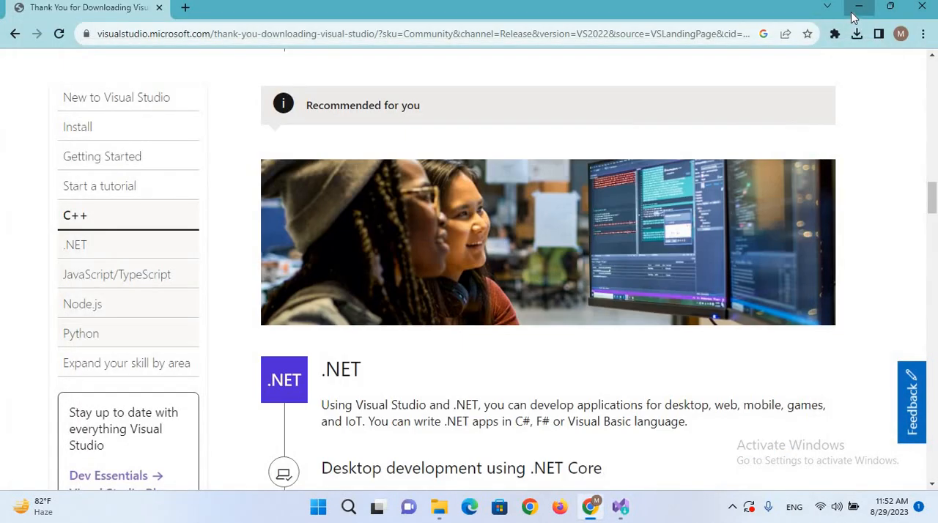
click(859, 6)
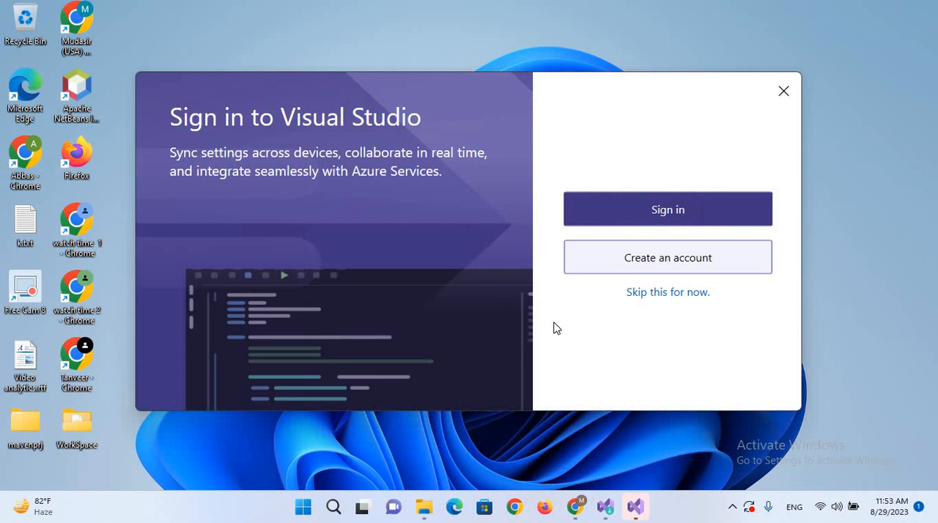
mouse_move(655, 220)
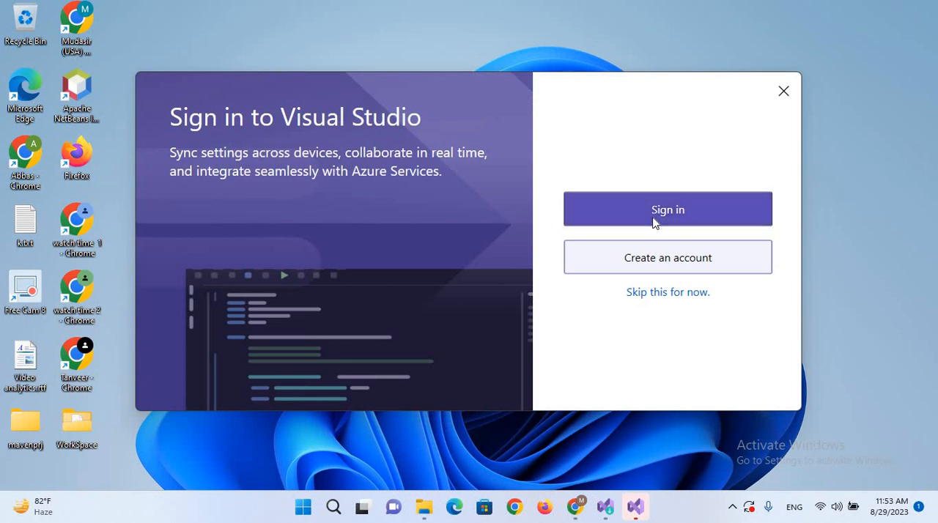
mouse_move(668, 258)
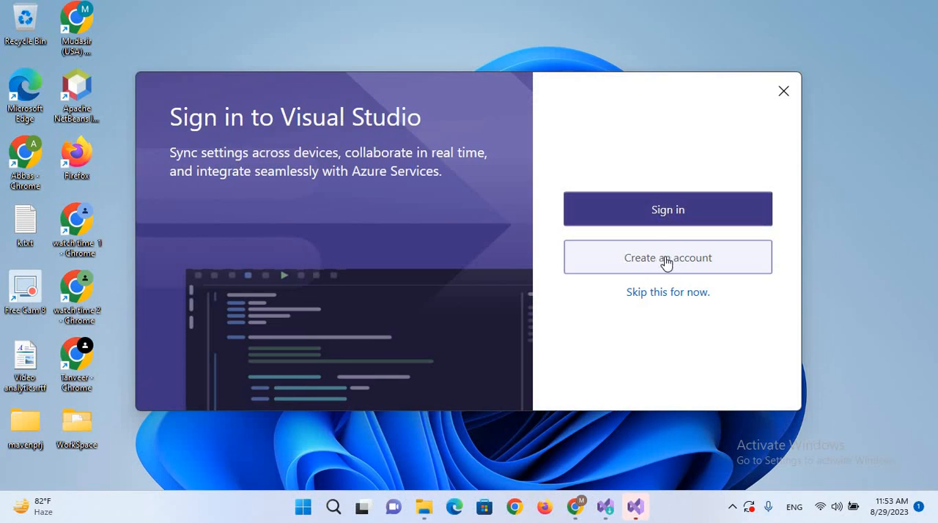
mouse_move(668, 299)
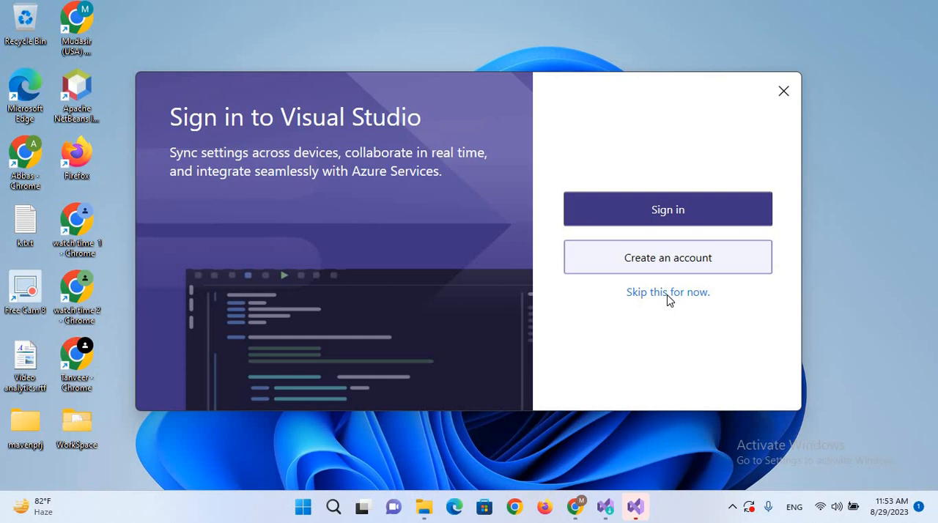
mouse_move(672, 302)
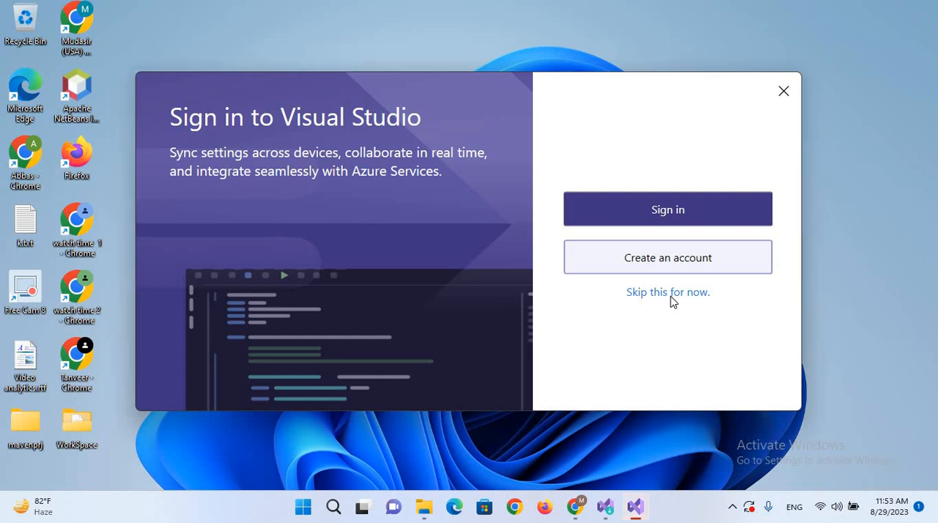
Step: Skip sign-in and start Visual Studio with General settings and Dark theme
click(668, 292)
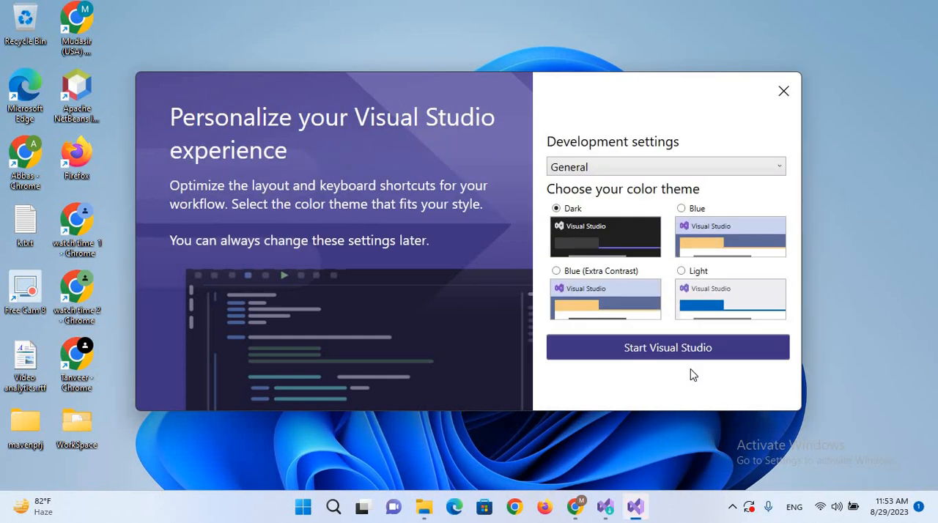
mouse_move(656, 296)
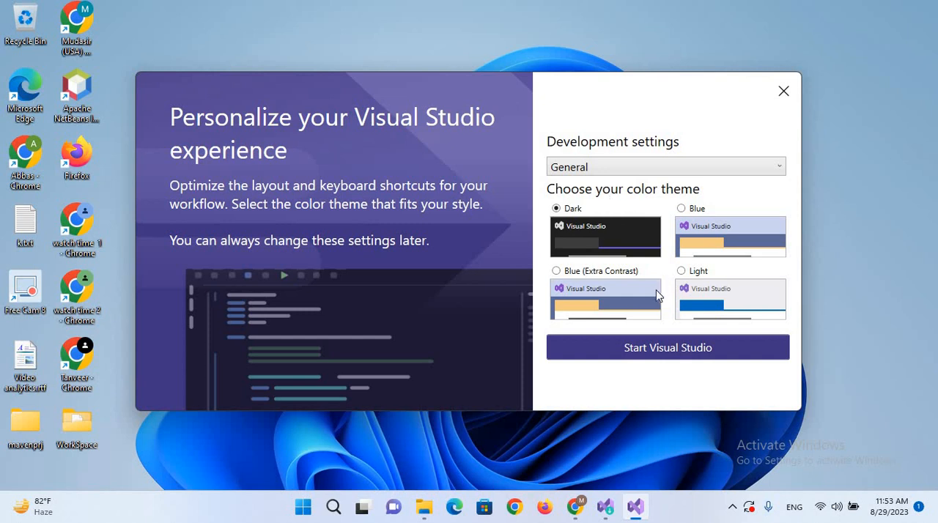
mouse_move(579, 264)
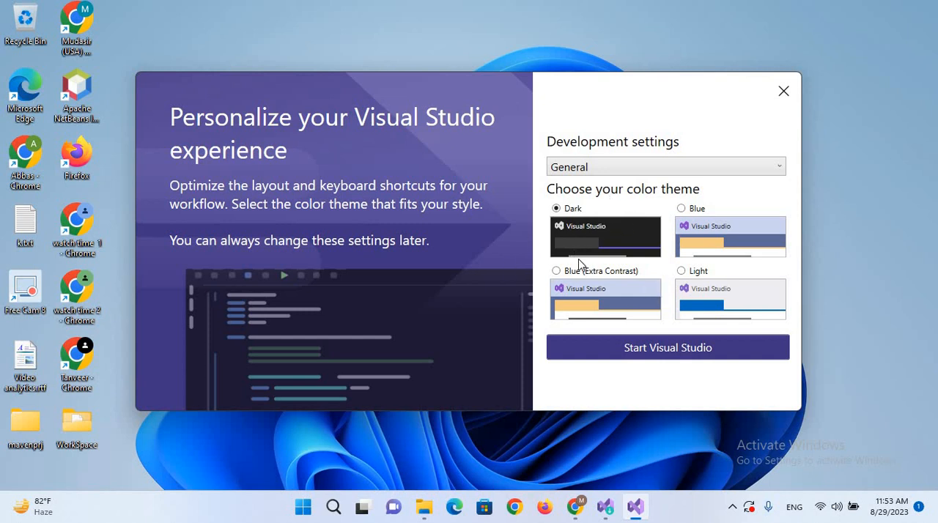
mouse_move(574, 237)
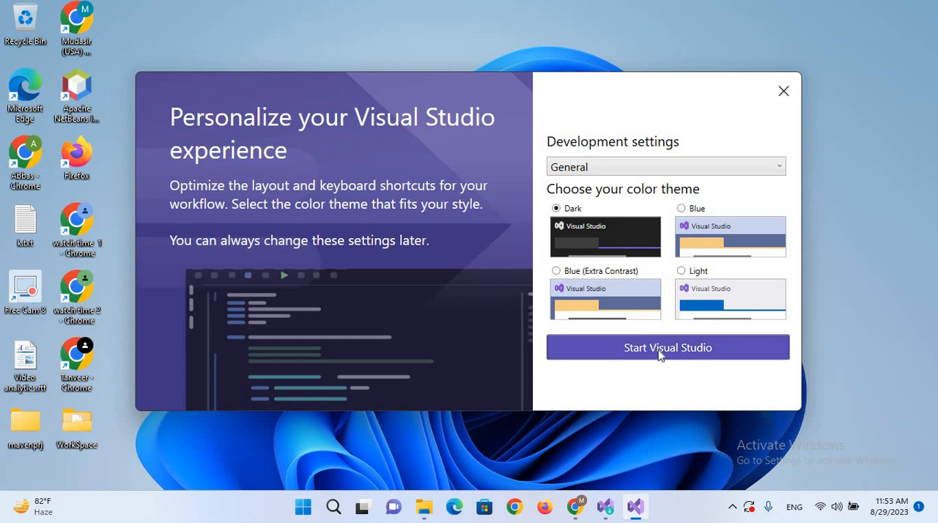
click(666, 347)
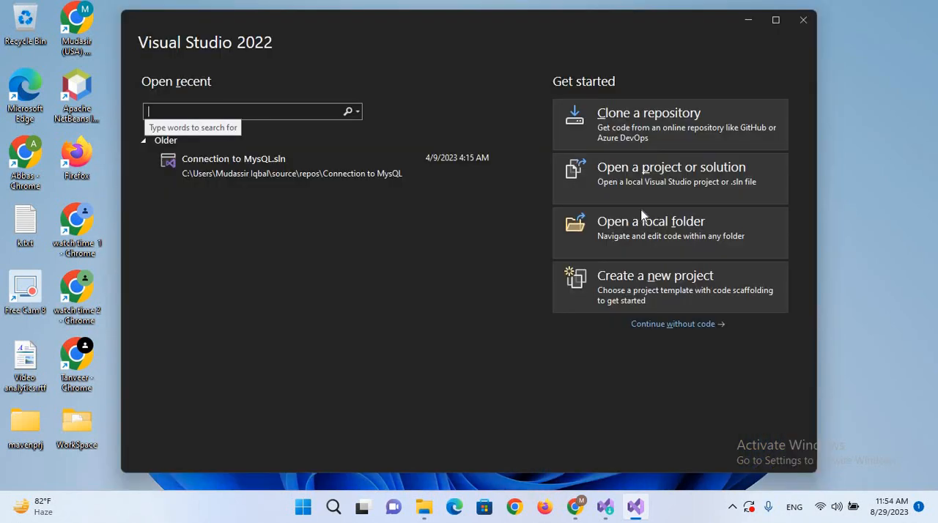
mouse_move(654, 285)
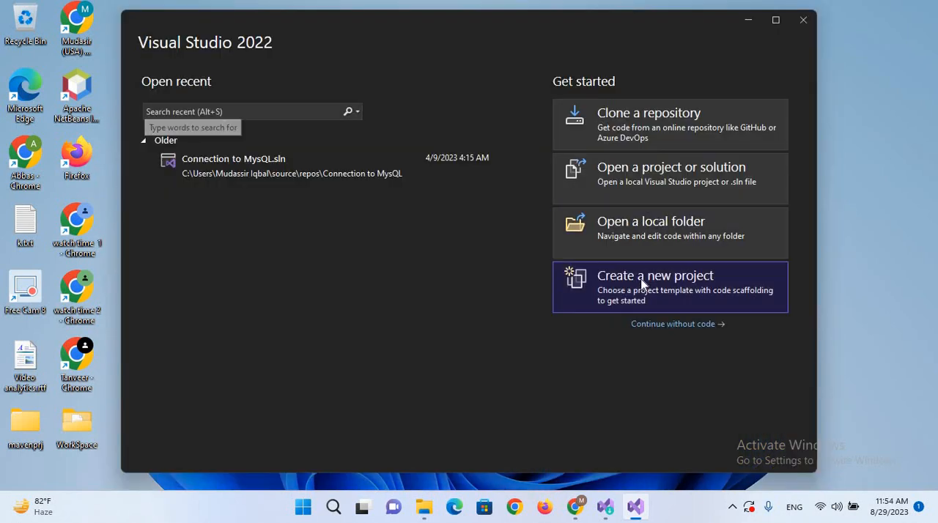
Step: Create a new project filtered to C#, Windows, Desktop and choose Windows Forms App
click(654, 287)
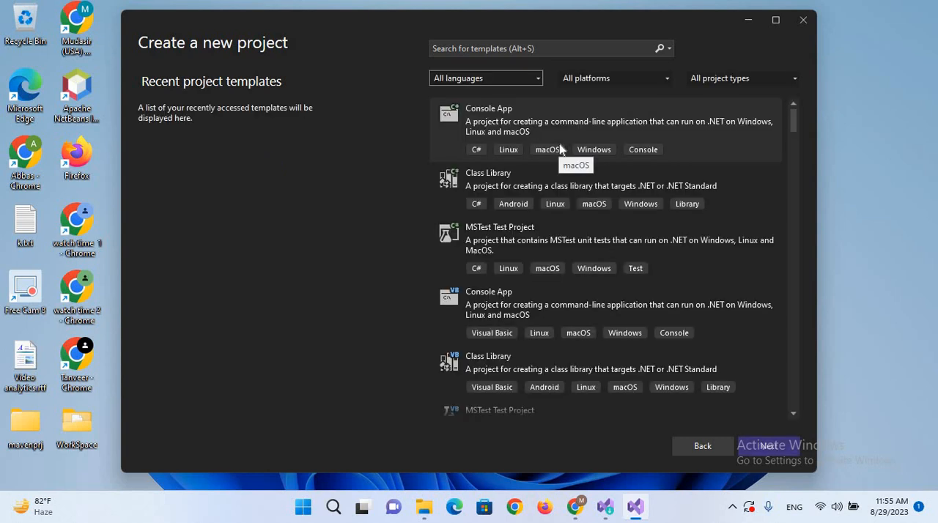
mouse_move(603, 143)
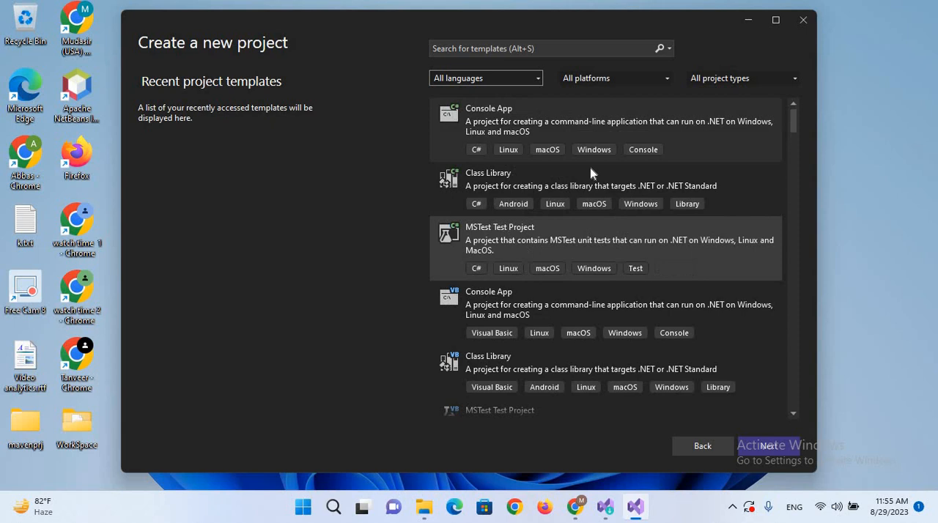
mouse_move(536, 87)
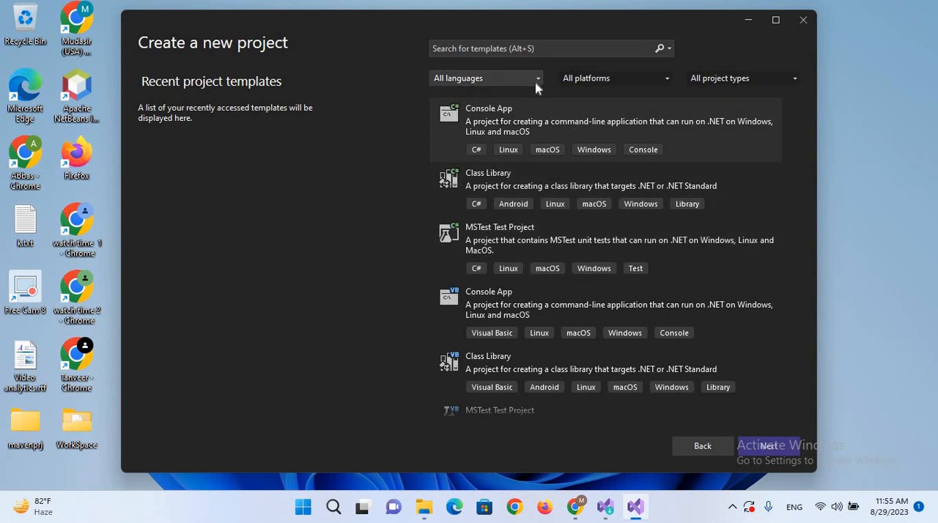
click(486, 78)
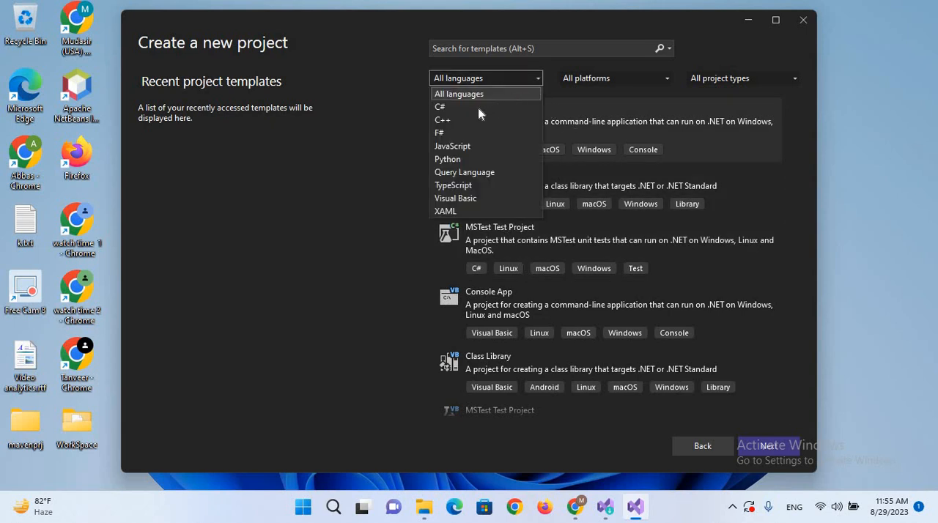
click(439, 106)
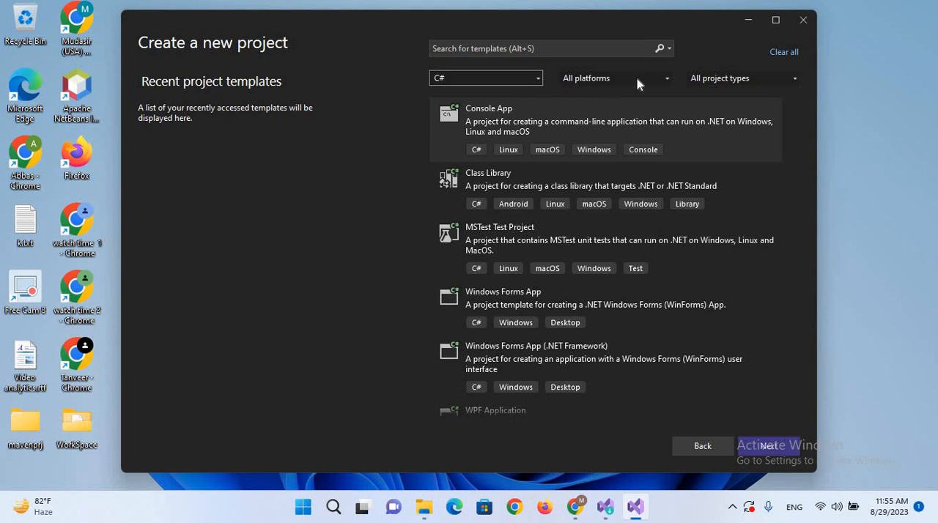
click(614, 77)
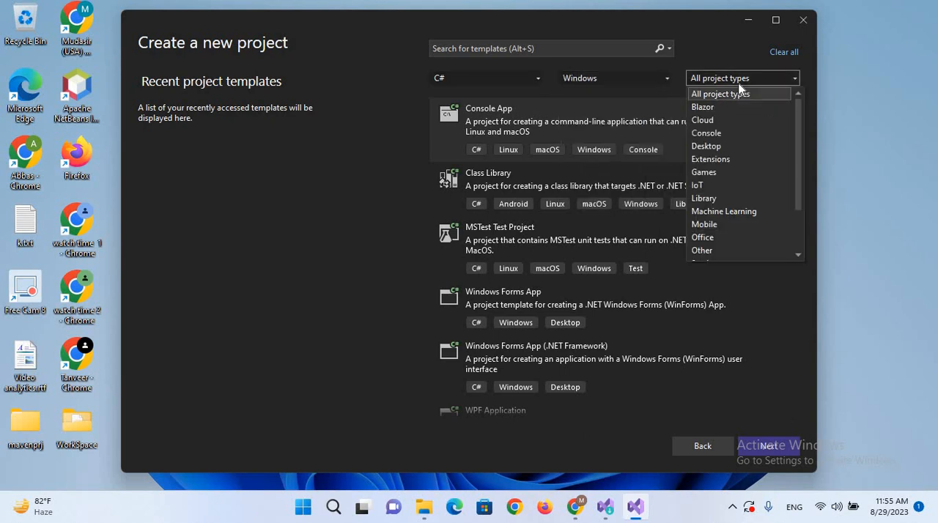
mouse_move(724, 147)
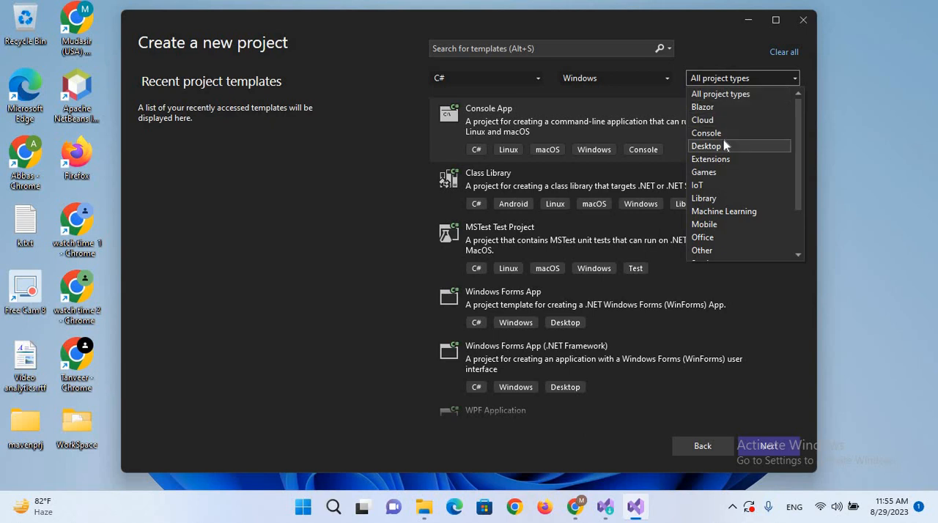
click(707, 146)
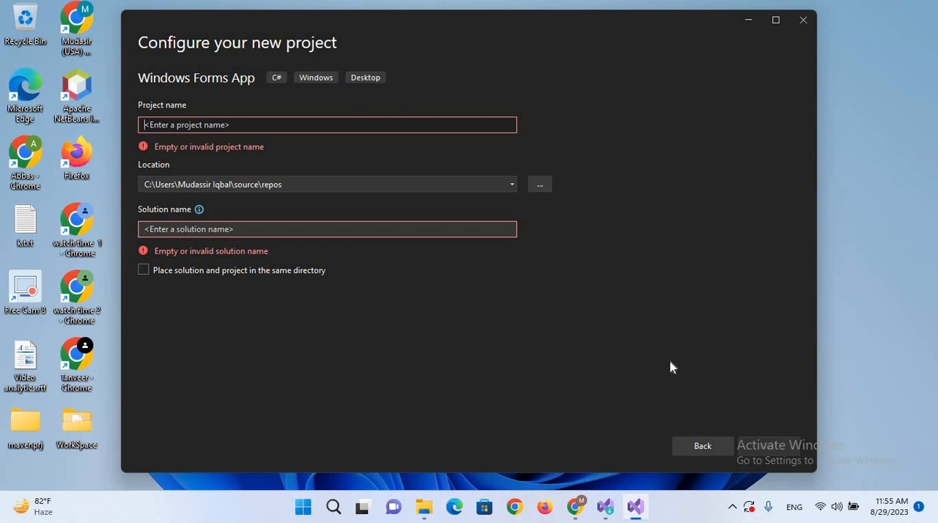
Step: Name the project WinformDemo and continue to the .NET 6.0 framework step
text(W)
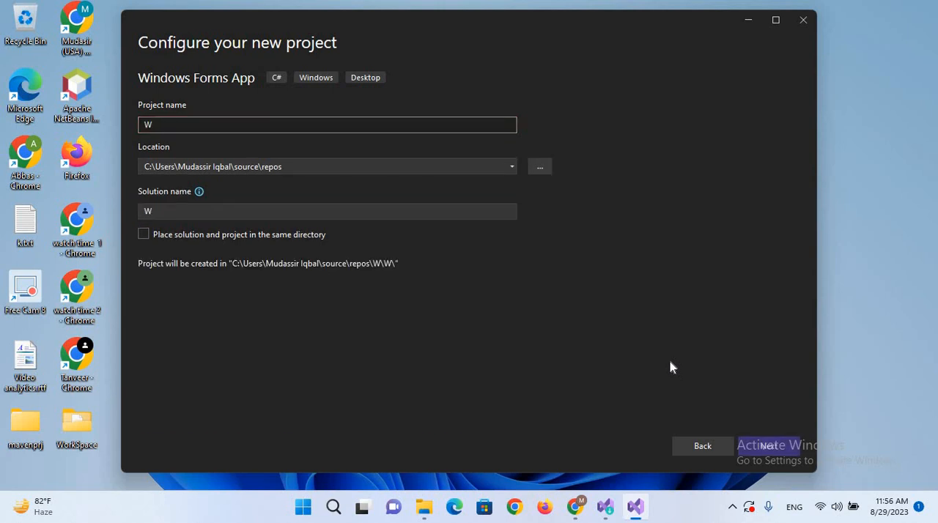
text(inform)
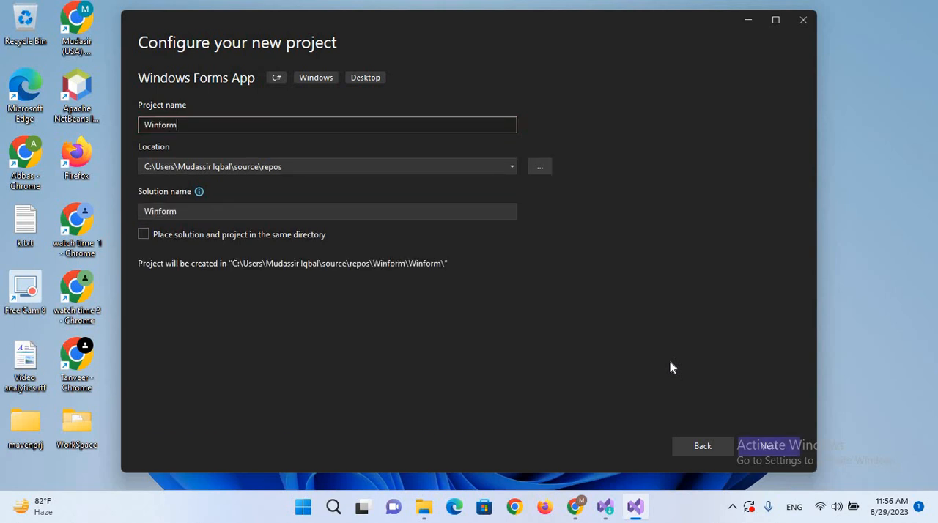
text(Demo)
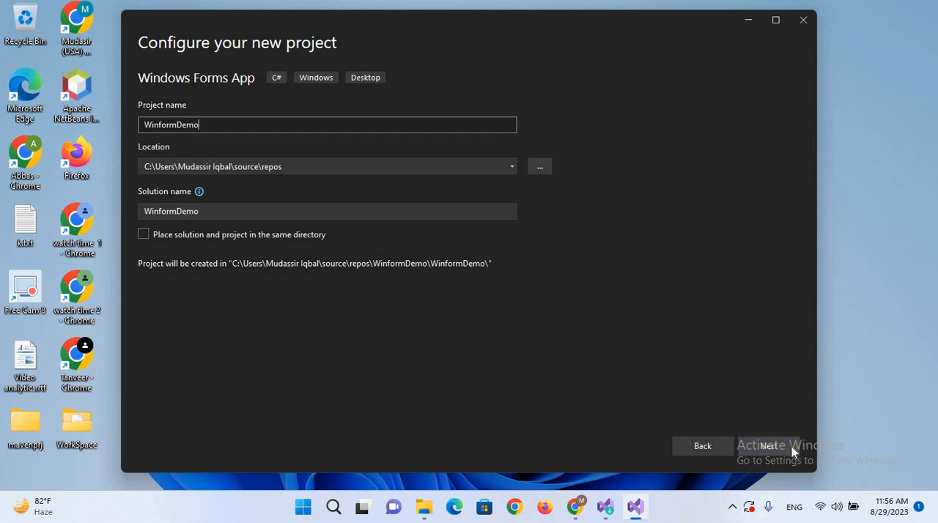
click(768, 446)
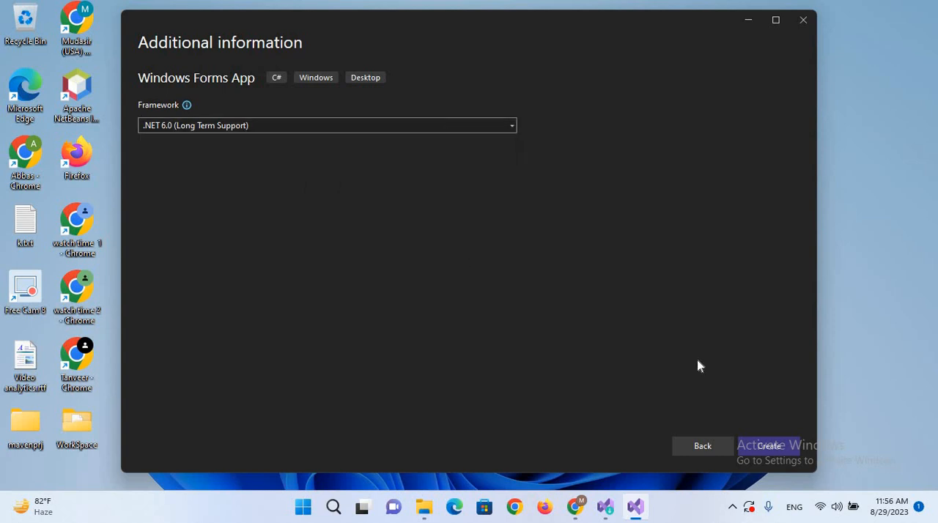
mouse_move(768, 445)
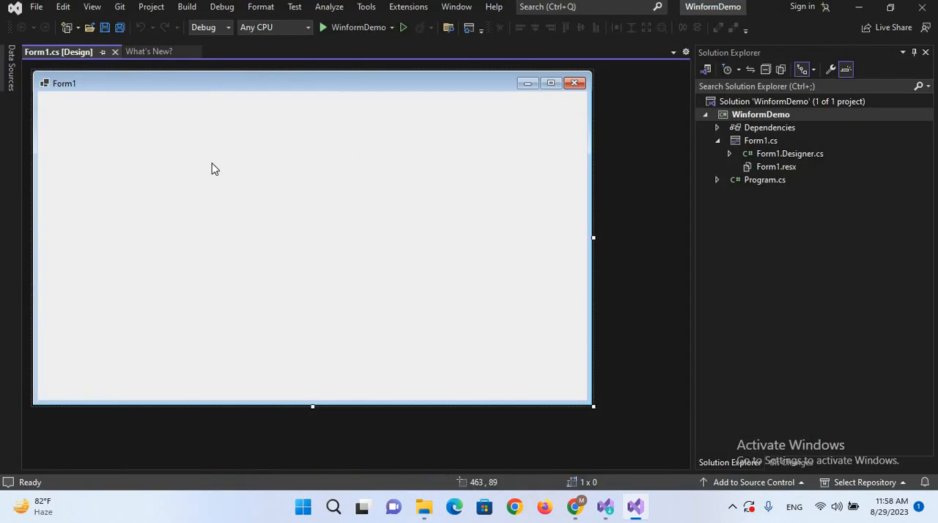
mouse_move(264, 217)
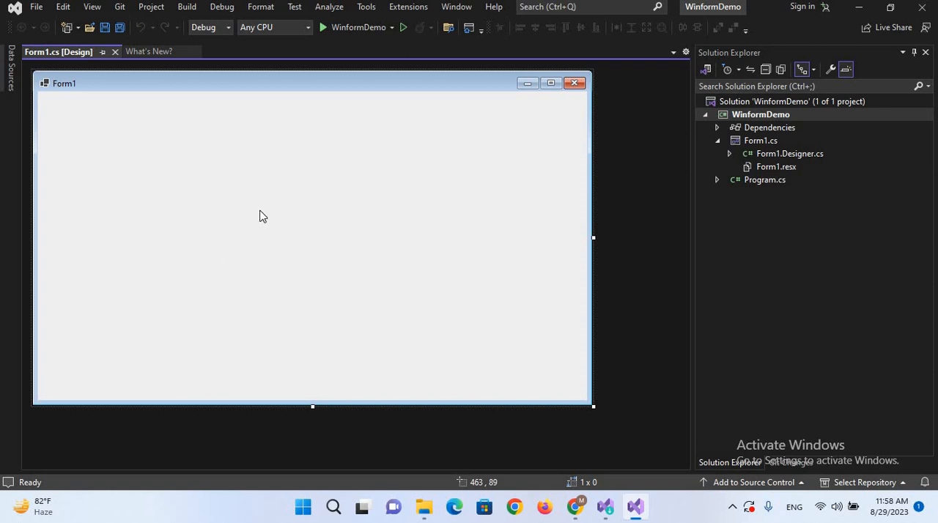
mouse_move(305, 170)
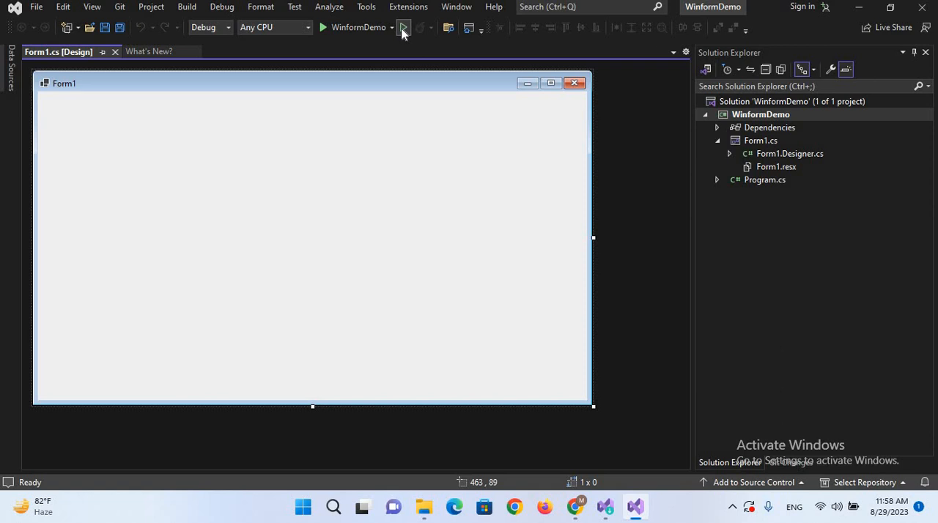
mouse_move(404, 26)
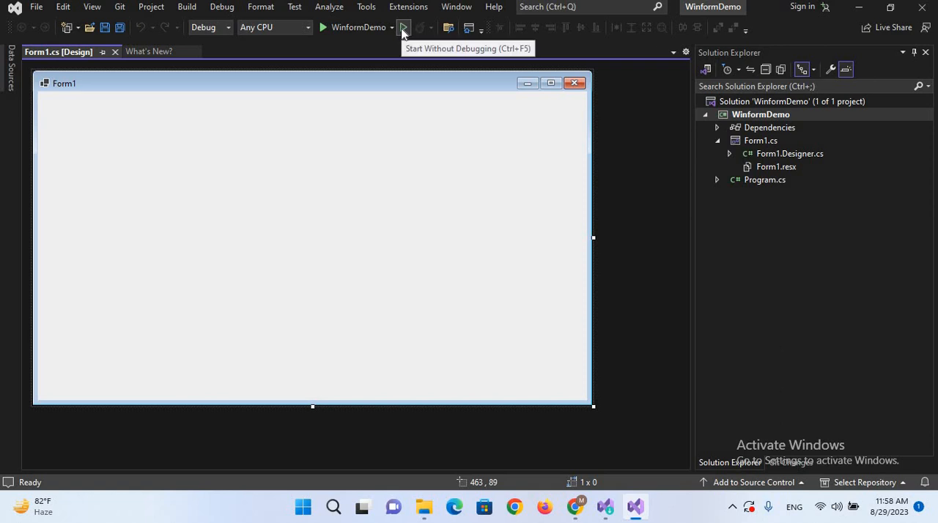
mouse_move(334, 35)
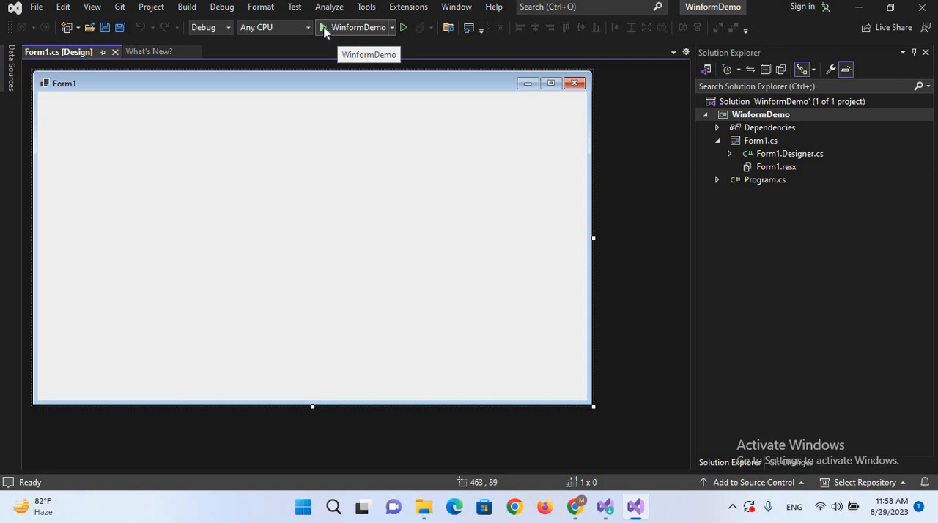
Step: Run WinformDemo with Start, then close its blank Form1 window
click(322, 26)
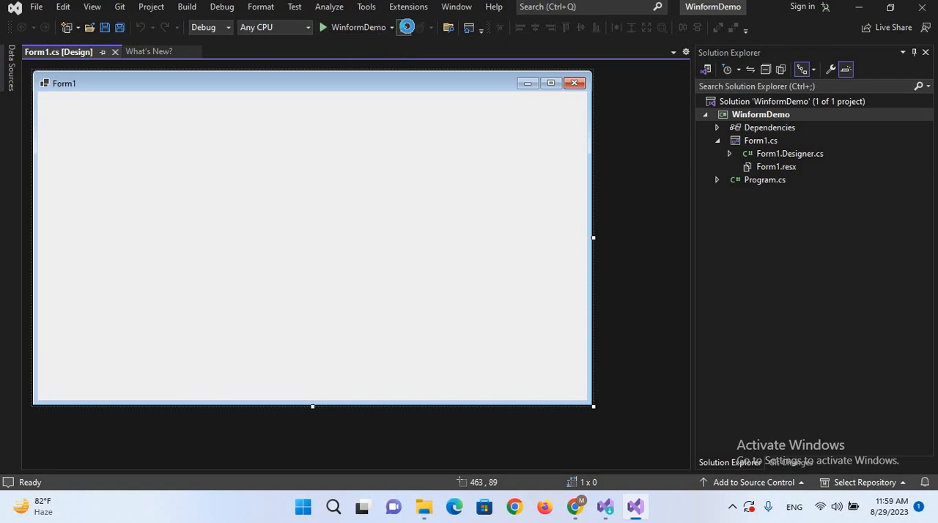
click(323, 26)
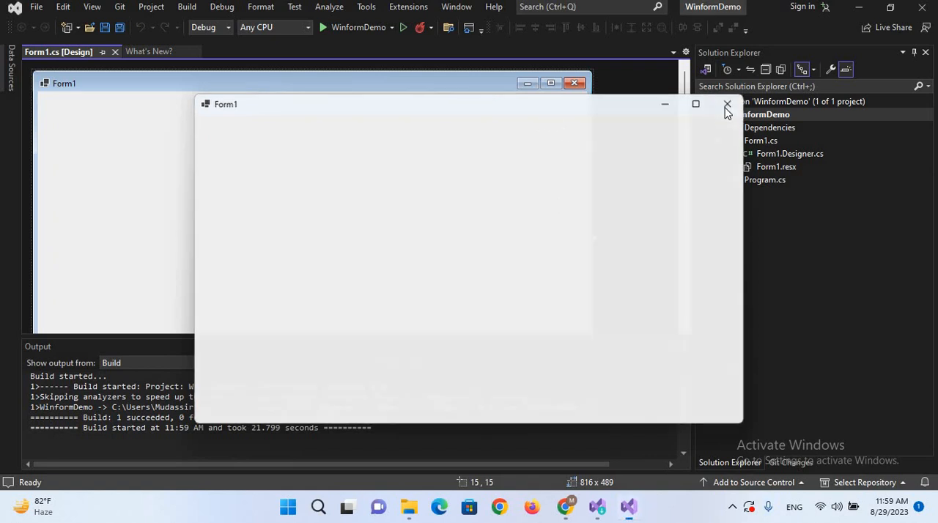
click(727, 104)
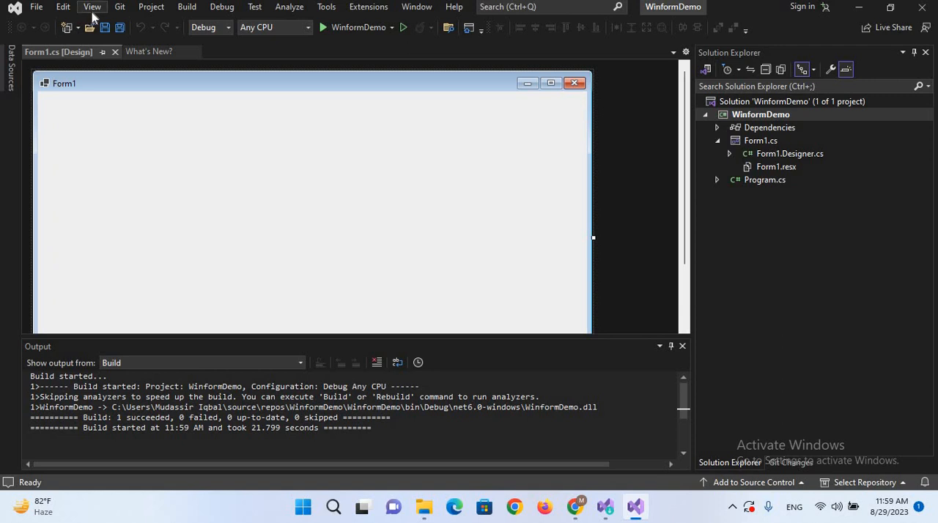
Step: Show the Toolbox panel of form controls via the View menu
click(91, 6)
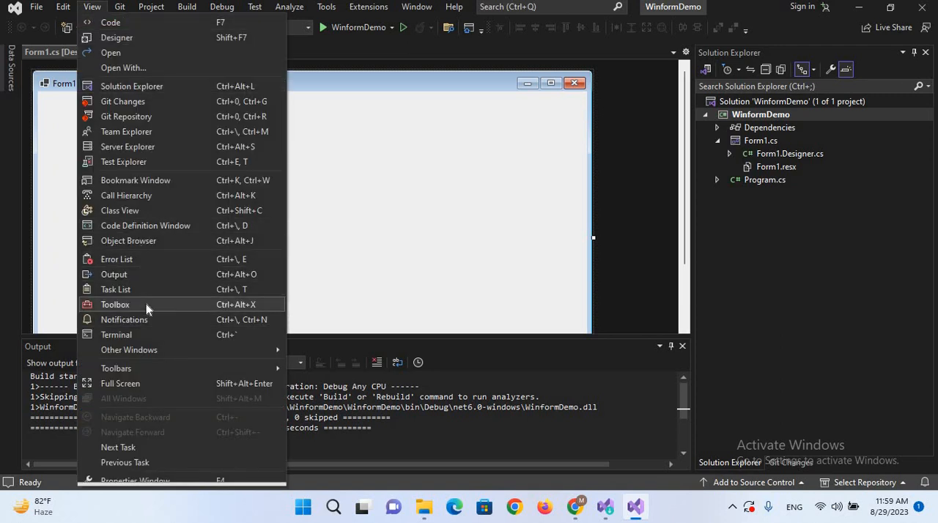
click(115, 305)
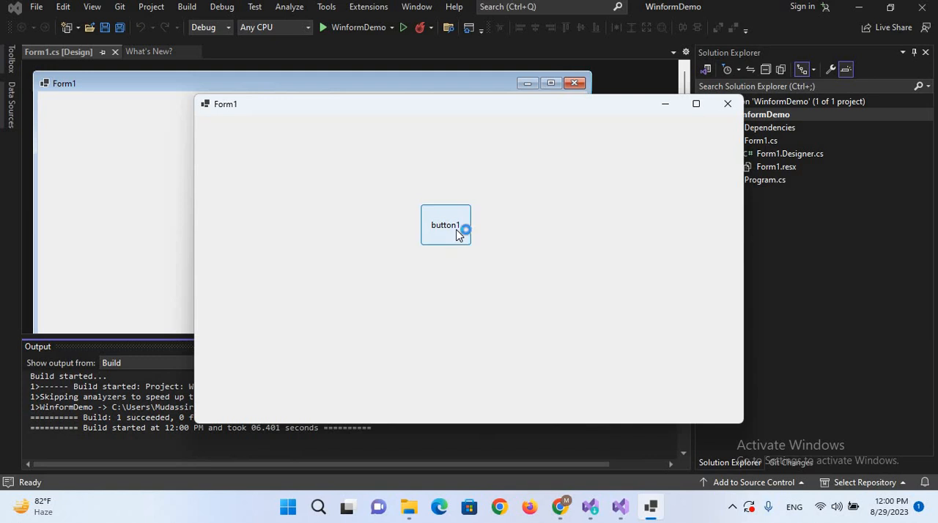
mouse_move(462, 233)
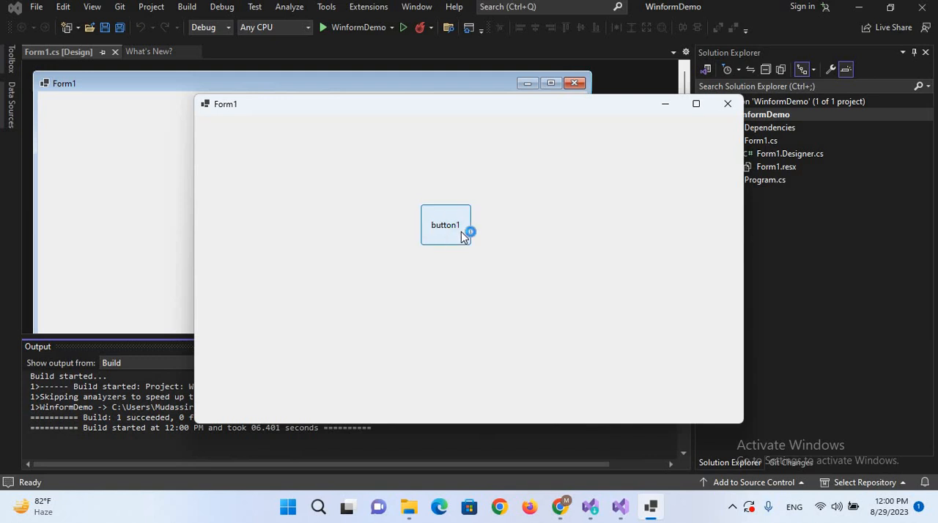